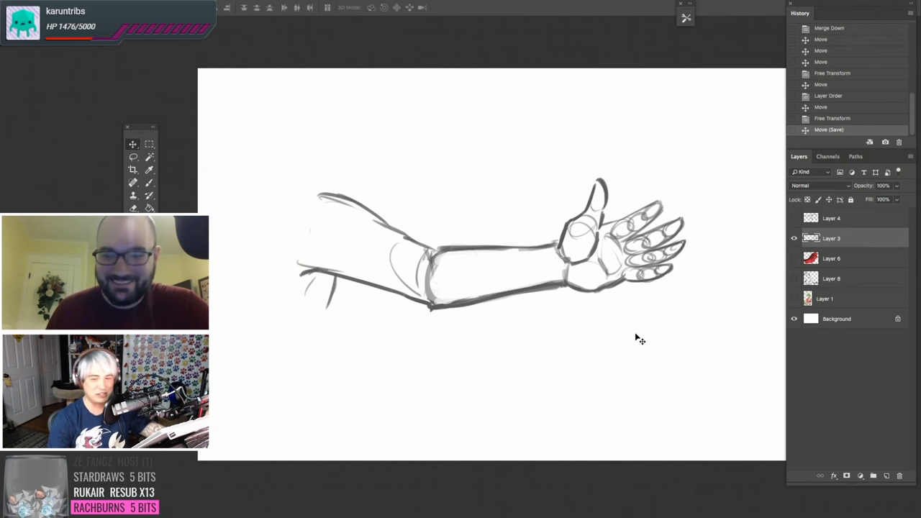
mouse_move(631, 308)
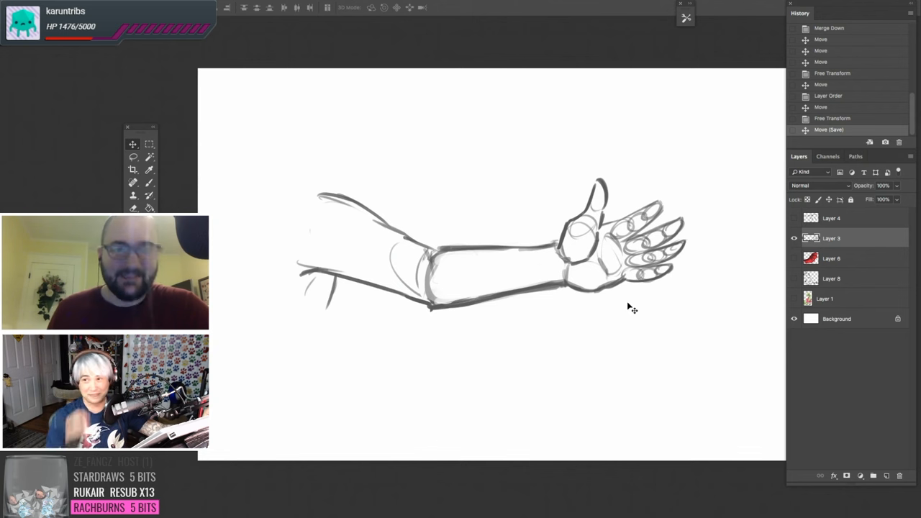
mouse_move(544, 236)
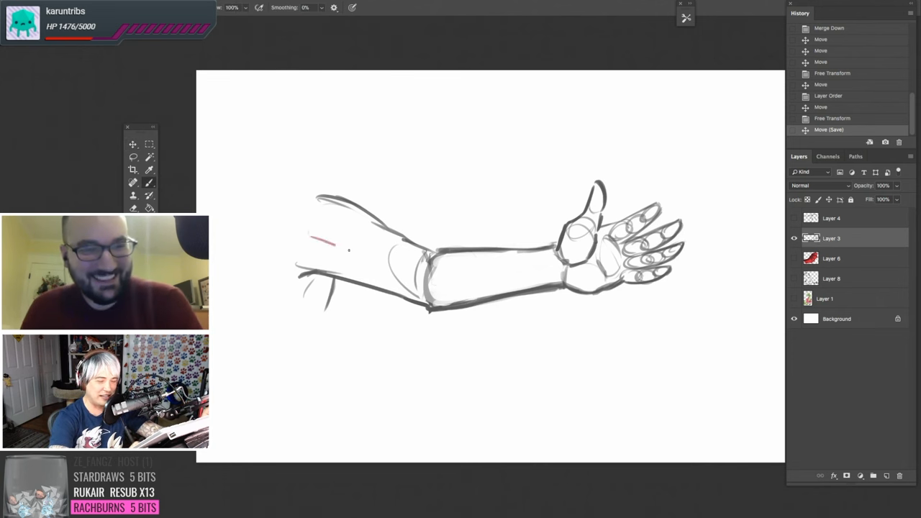
Sketch a red bone line along the upper arm and forearm of the arm drawing.
left_click_drag(310, 237, 415, 270)
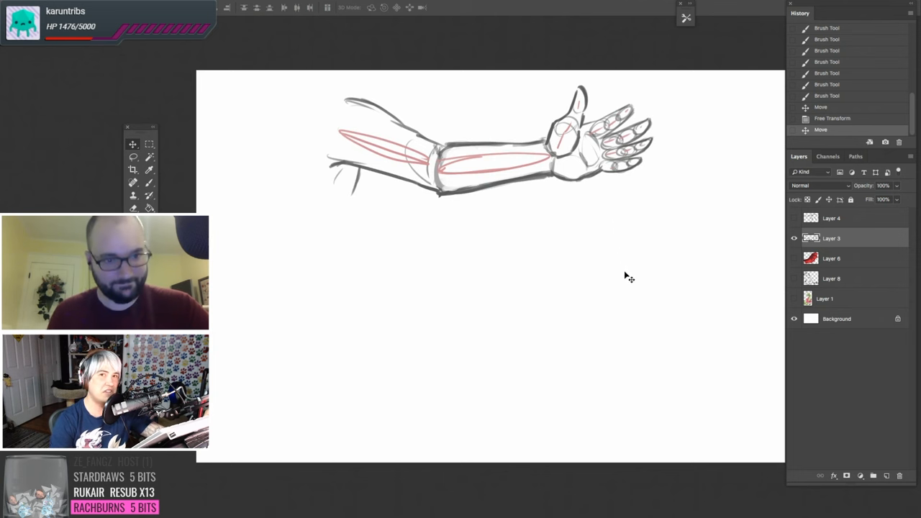
On Layer 4, sketch the wing finger bones and a membrane curve joining the finger tips.
left_click(831, 218)
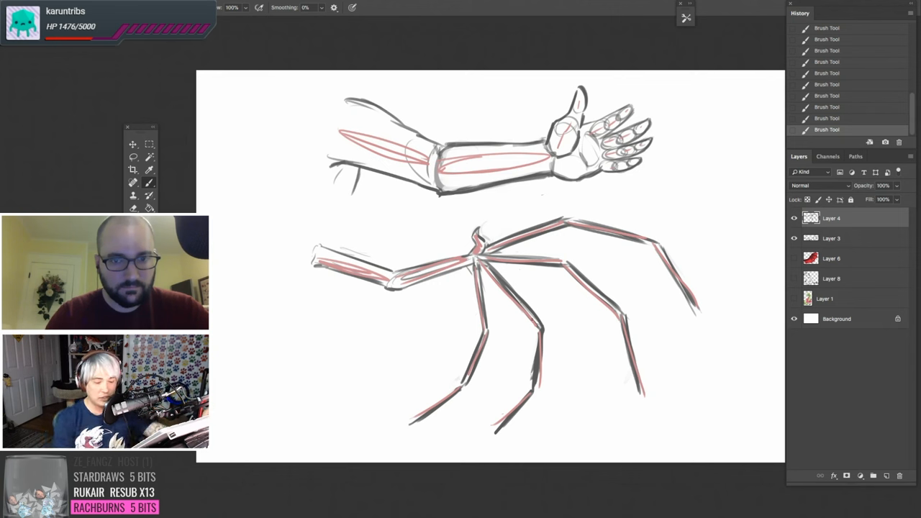
left_click_drag(432, 414, 575, 389)
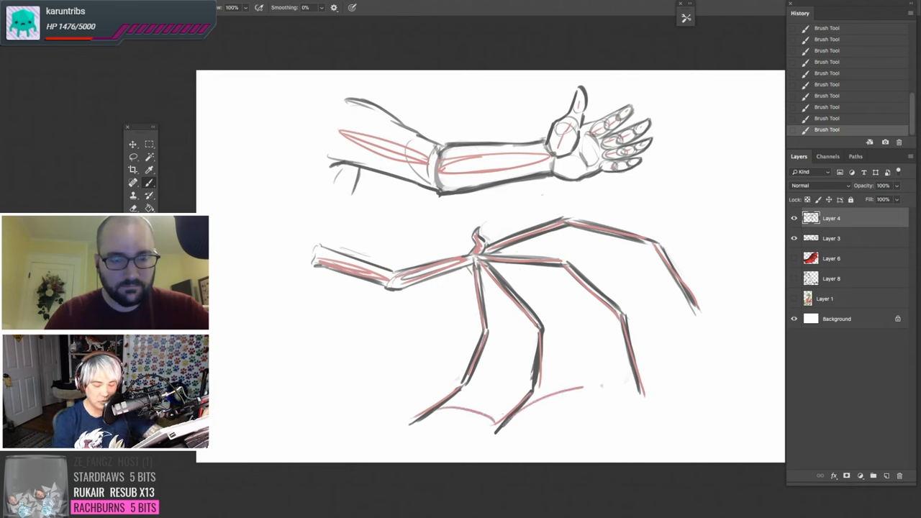